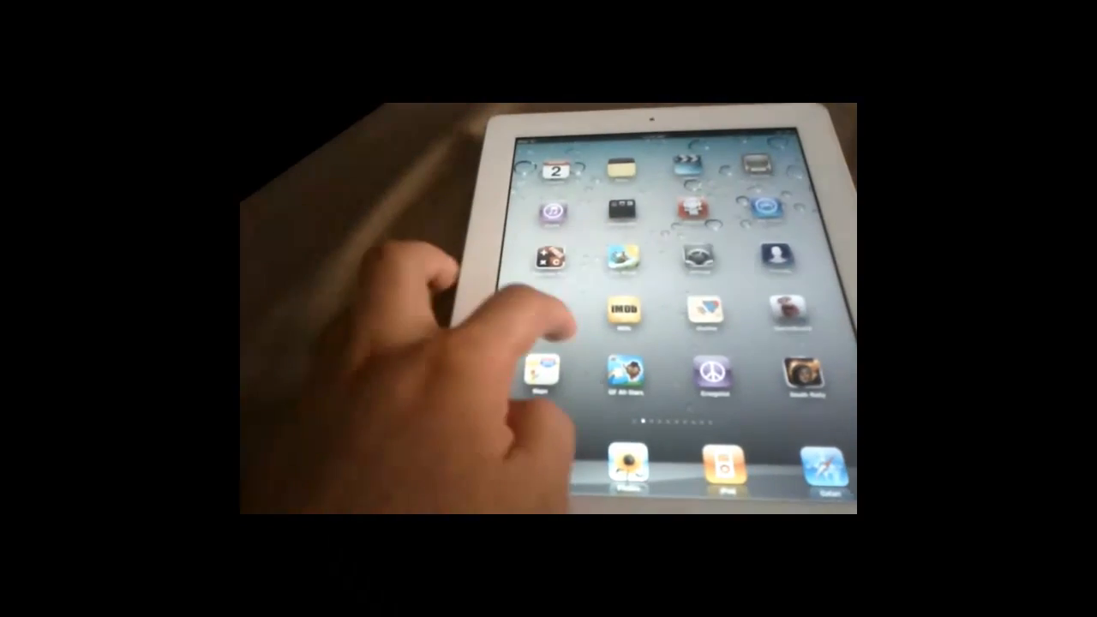
pyautogui.hscroll(-3)
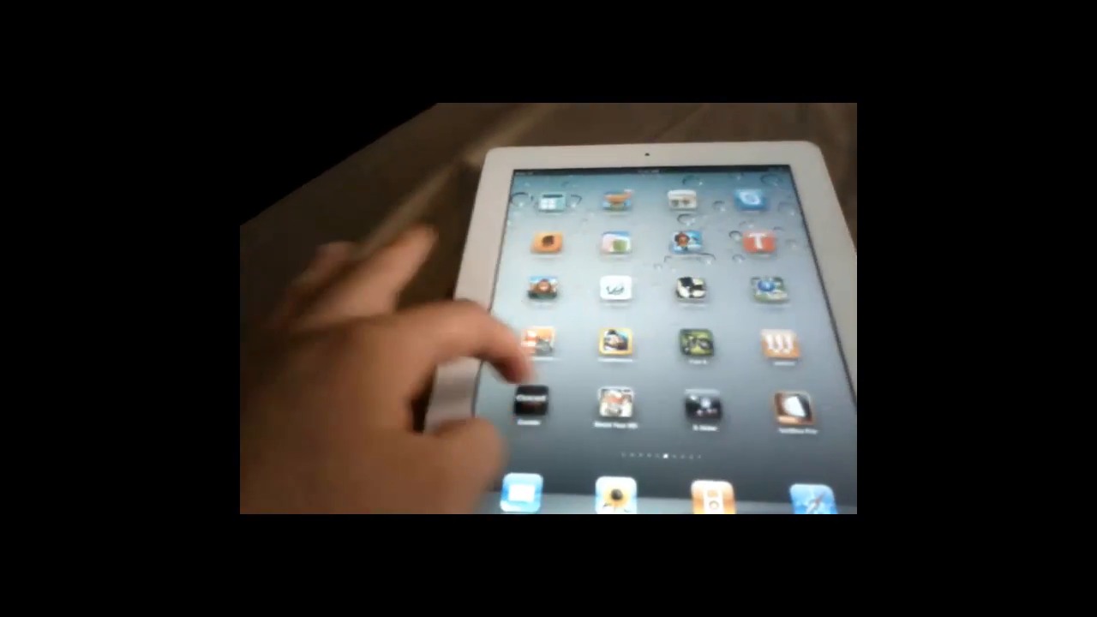
pyautogui.hscroll(-3)
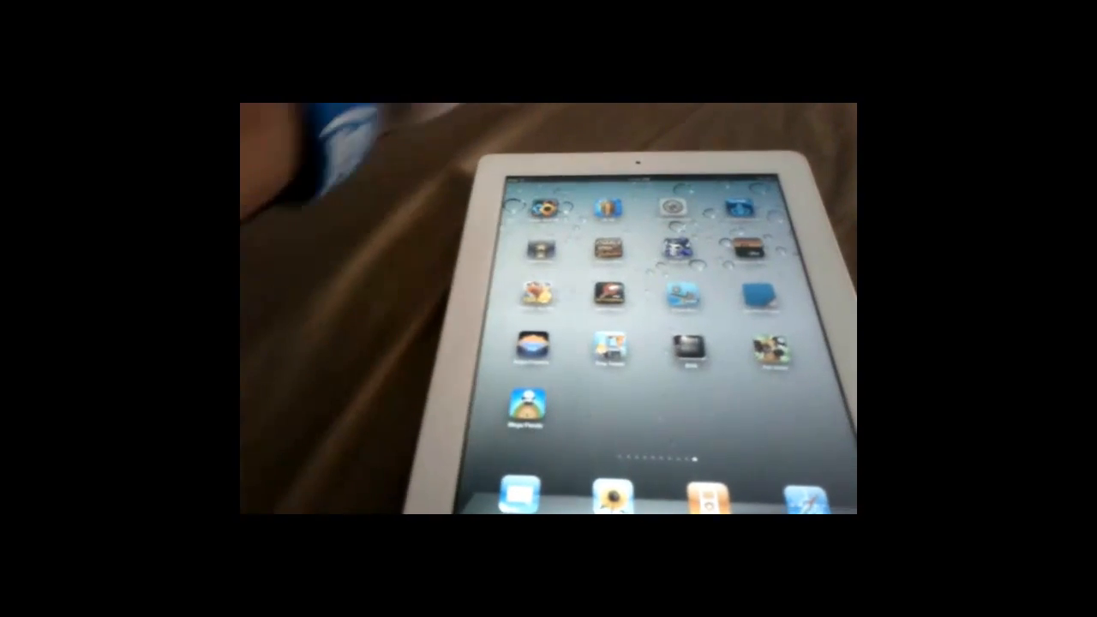